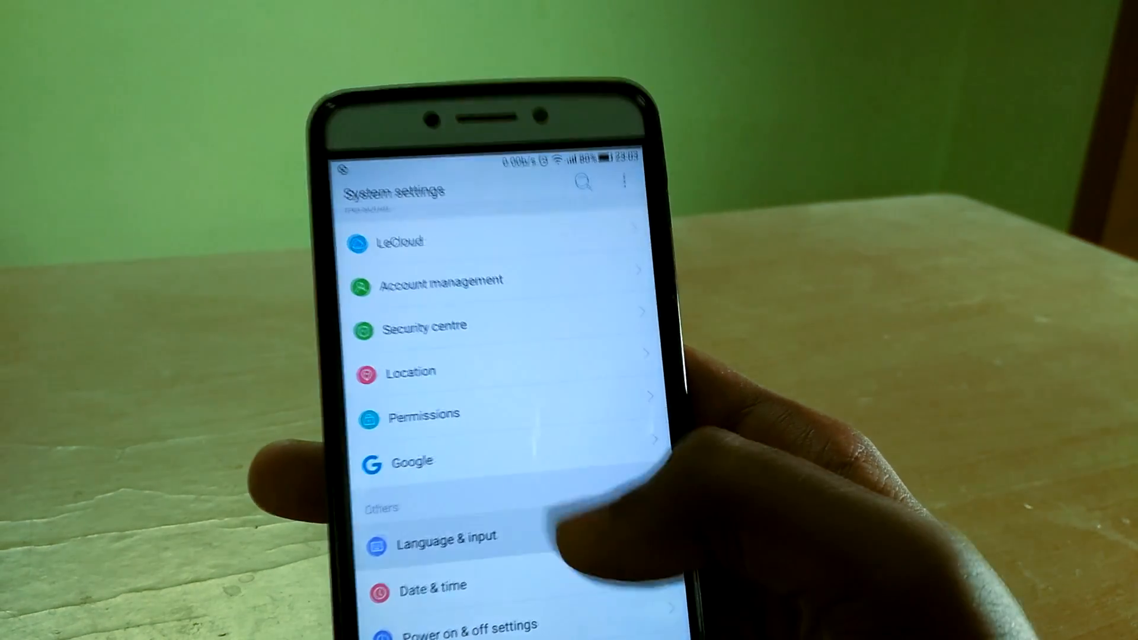
Open Language & input and view the Region list with India checked
left_click(446, 536)
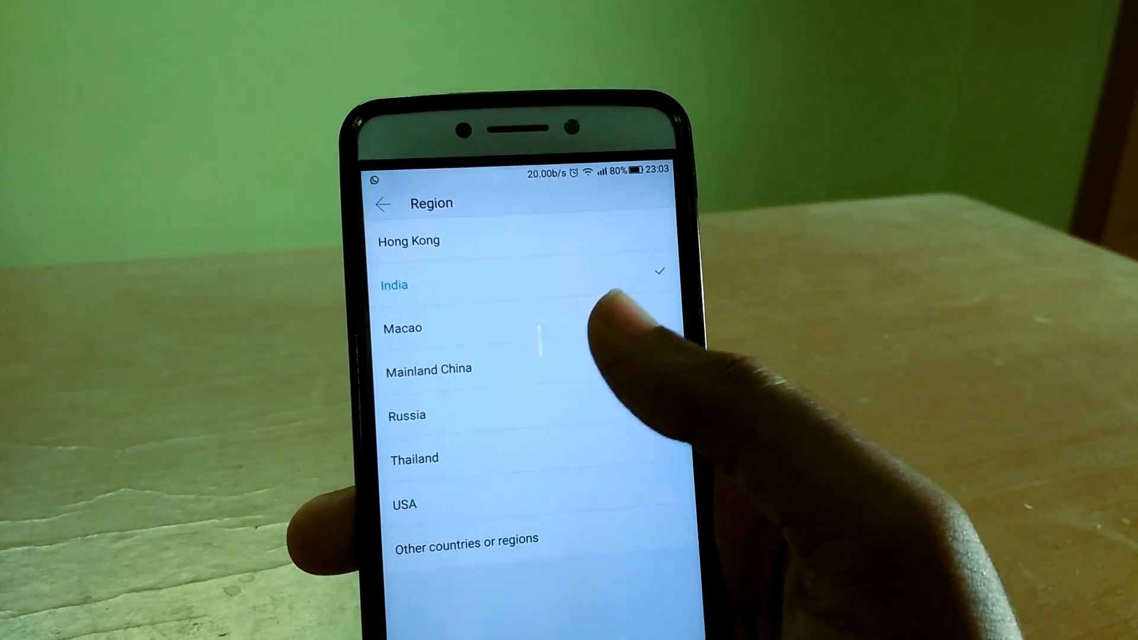
left_click(428, 368)
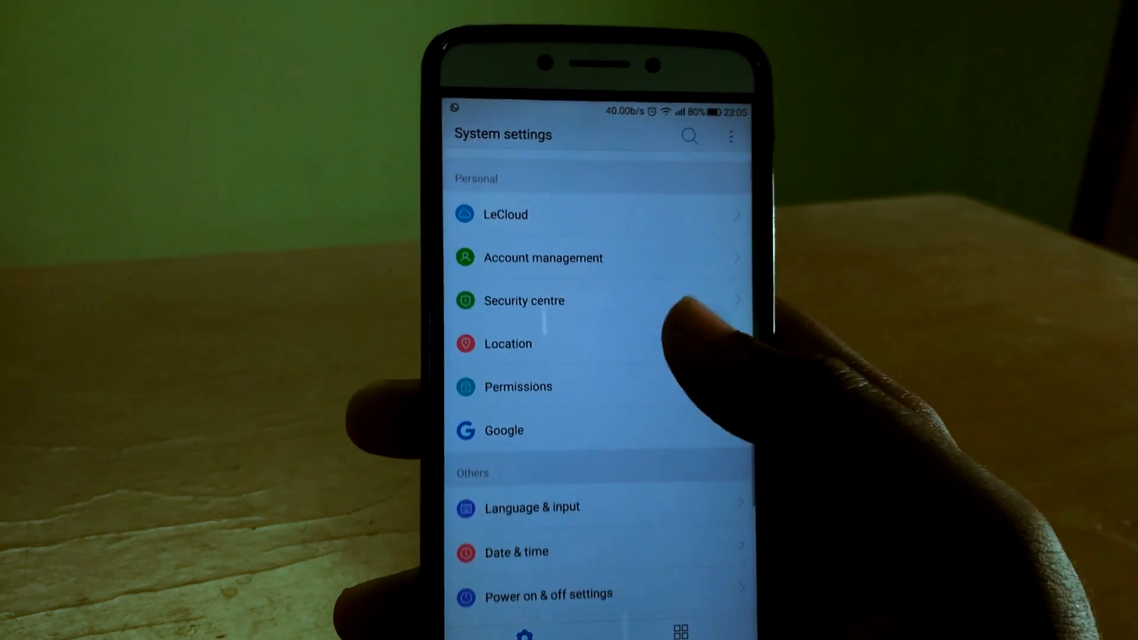
Go back from the Region list to System settings, down to developer and phone information
left_click(508, 343)
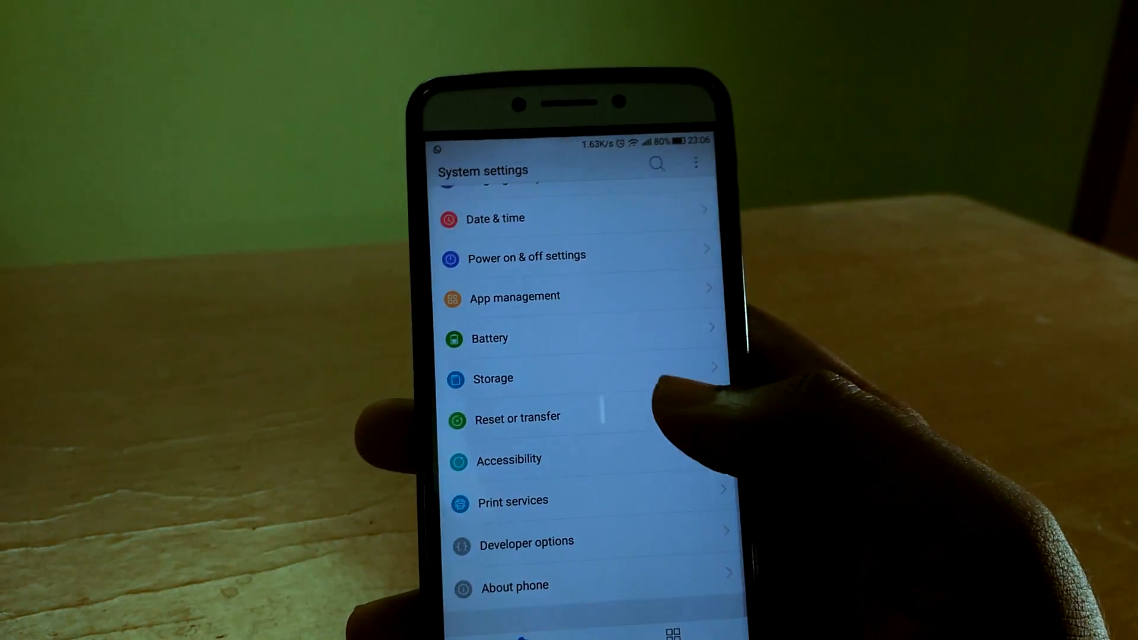
Leave System settings and open the app drawer with recent apps and the full grid
left_click(490, 339)
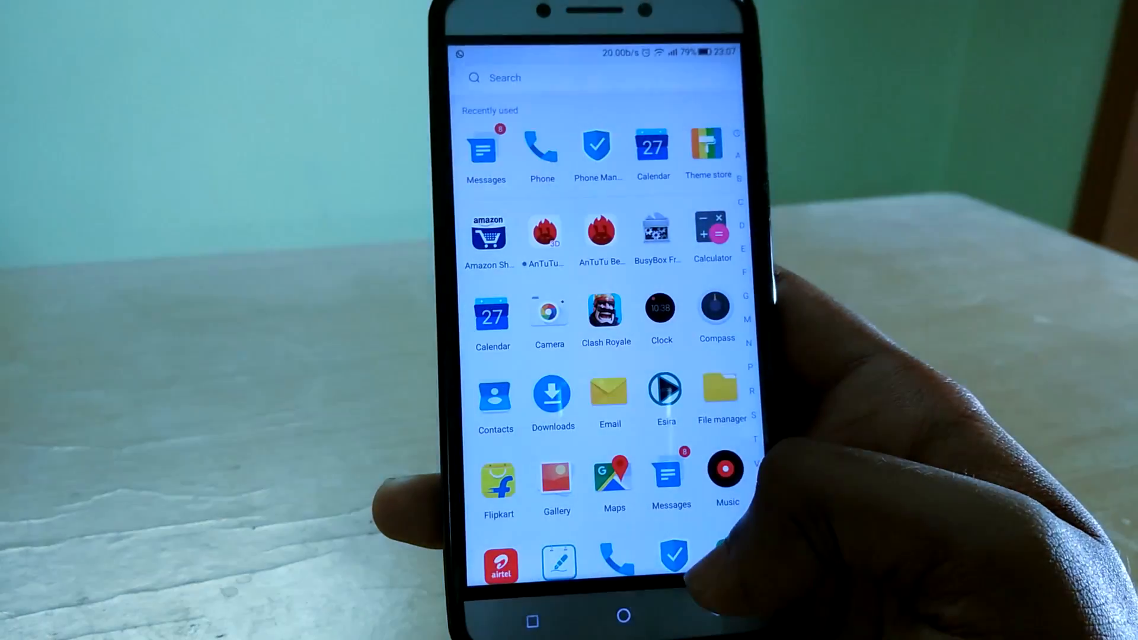
Open Battery to see usage for Android OS, Flipkart, Clash Royale, WhatsApp and others
left_click(614, 476)
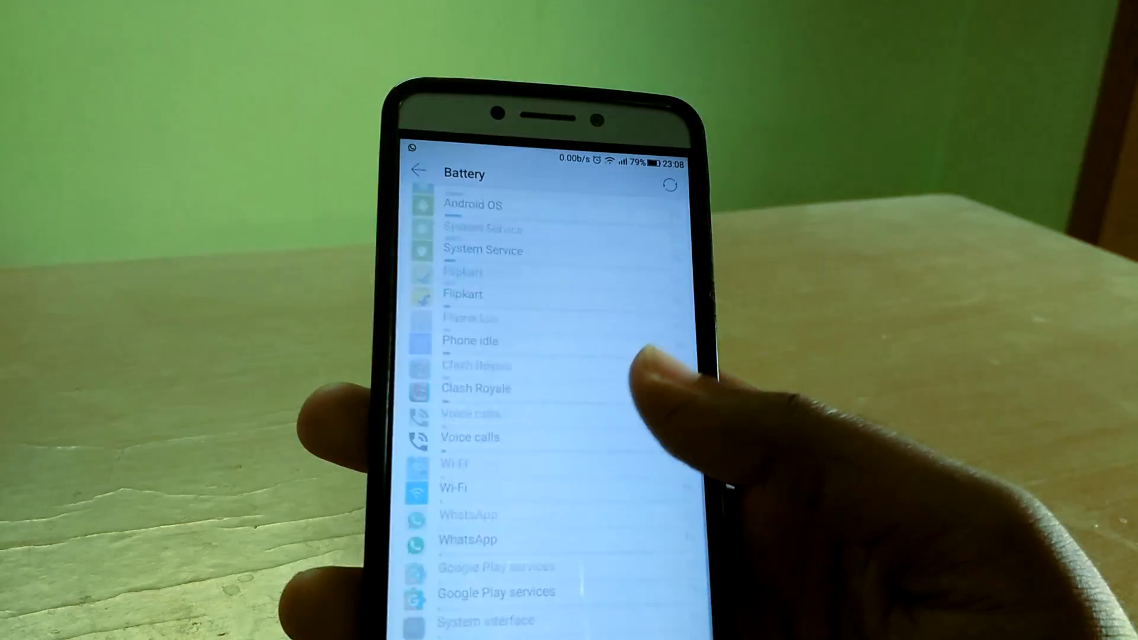
scroll("up", 3)
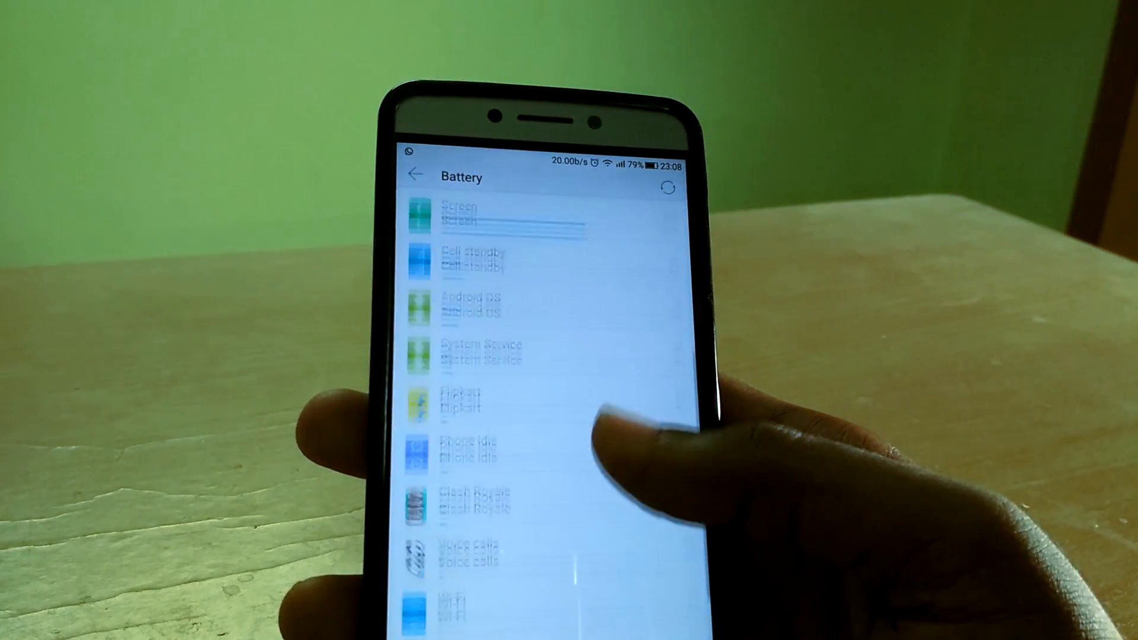
scroll("up", 3)
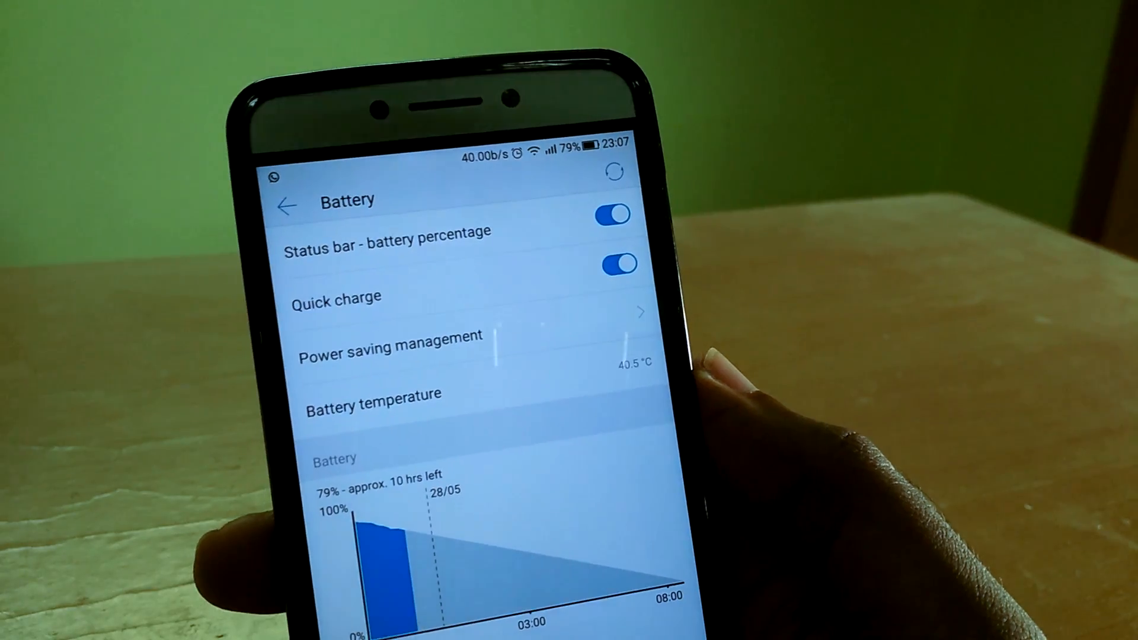